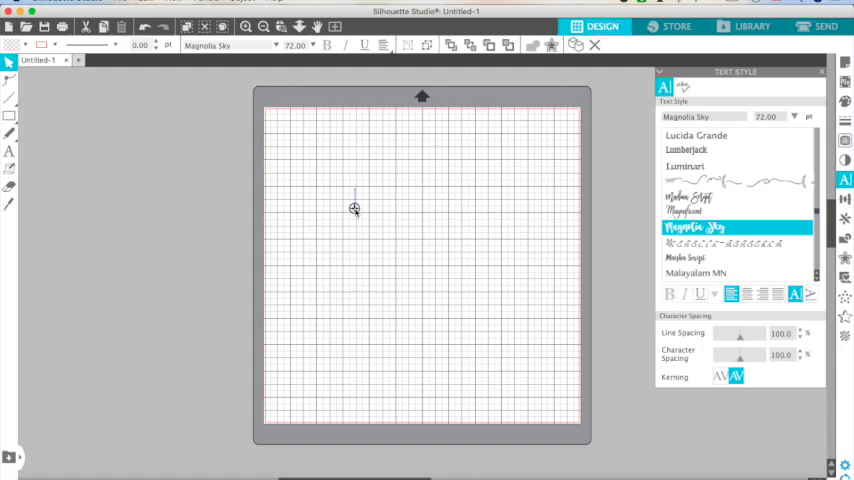
Write 'hello' on the mat in Magnolia Sky script.
text(he)
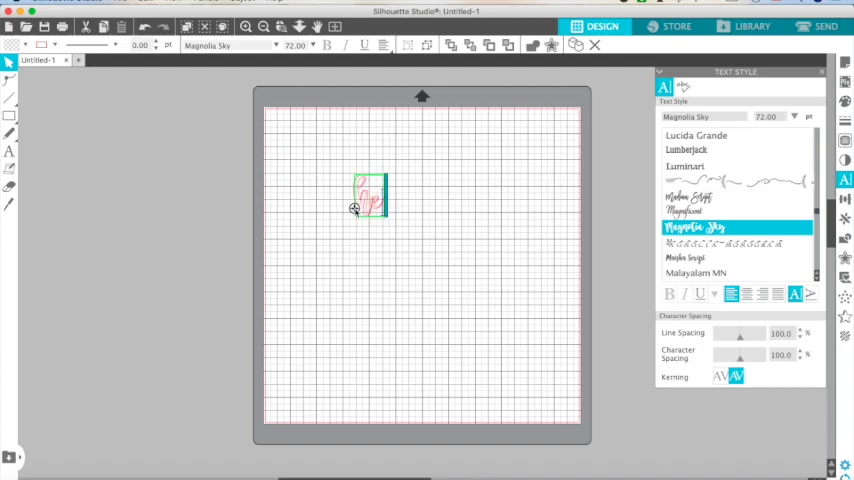
text(ello)
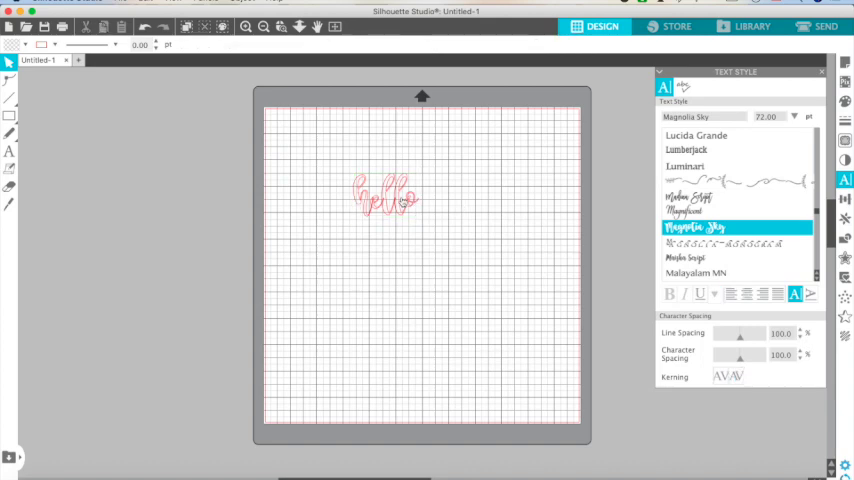
click(380, 198)
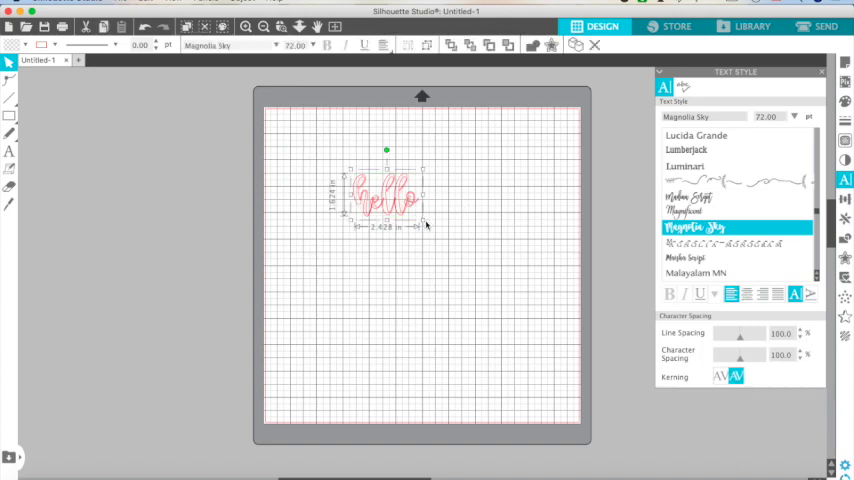
Scale the 'hello' lettering up by dragging its corner handle outward.
drag(415, 228, 530, 300)
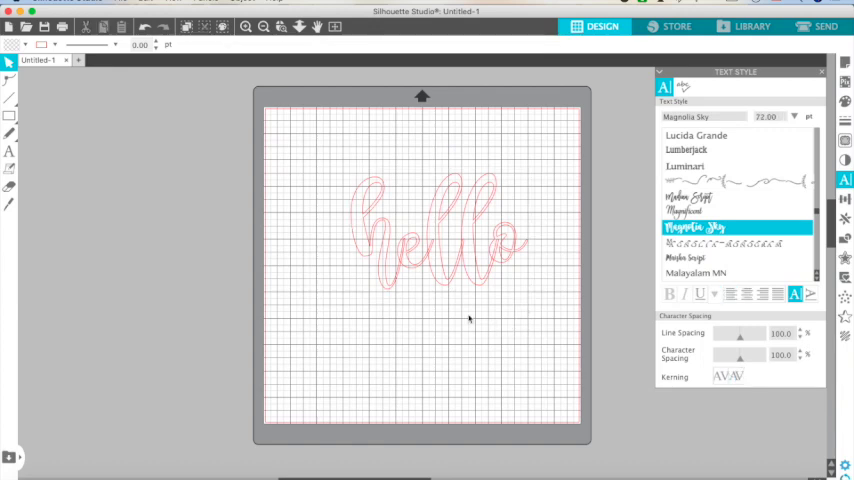
mouse_move(405, 270)
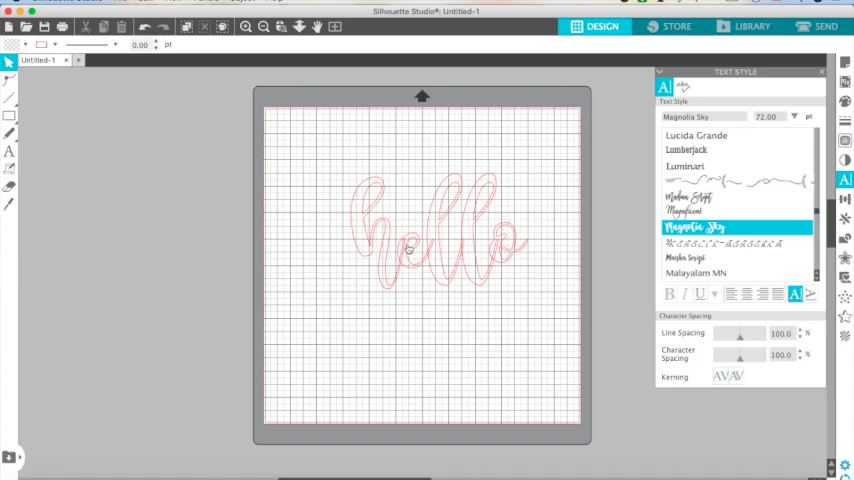
mouse_move(437, 258)
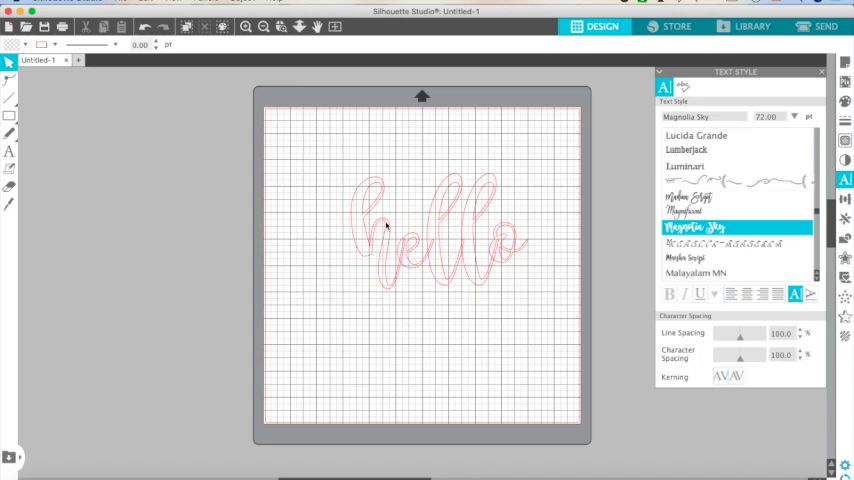
Select the 'hello' text and weld its letters into one shape.
click(430, 230)
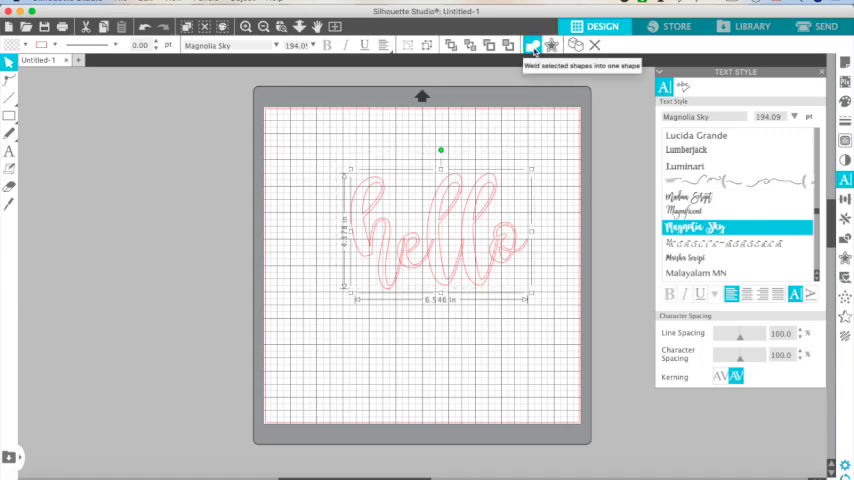
click(533, 44)
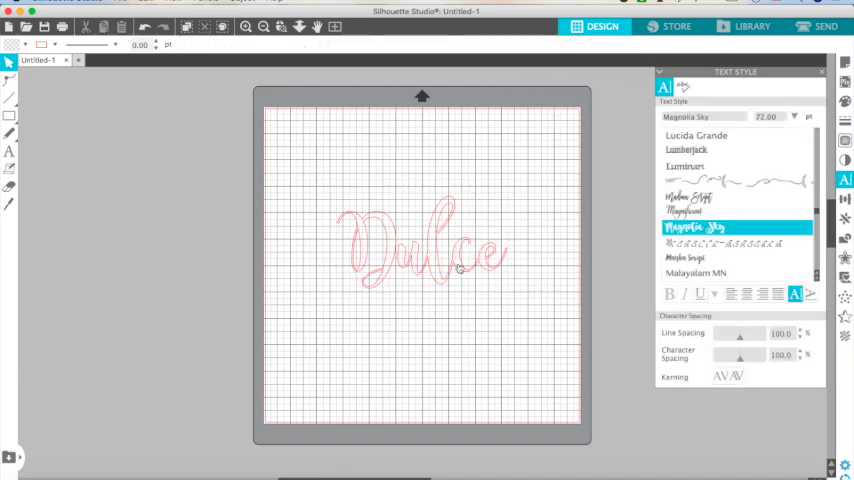
Finish editing the large 'Dulce' name in Magnolia Sky script.
click(430, 250)
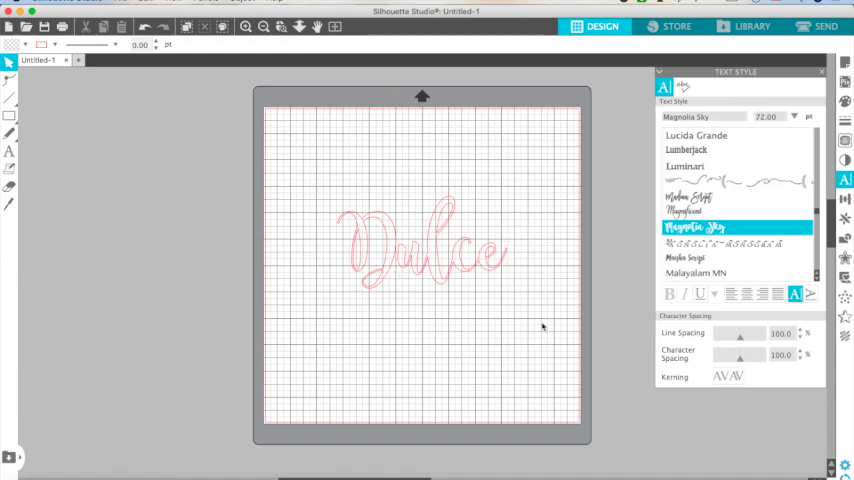
Move the D into place against 'ulce' and weld the name's letters.
click(400, 235)
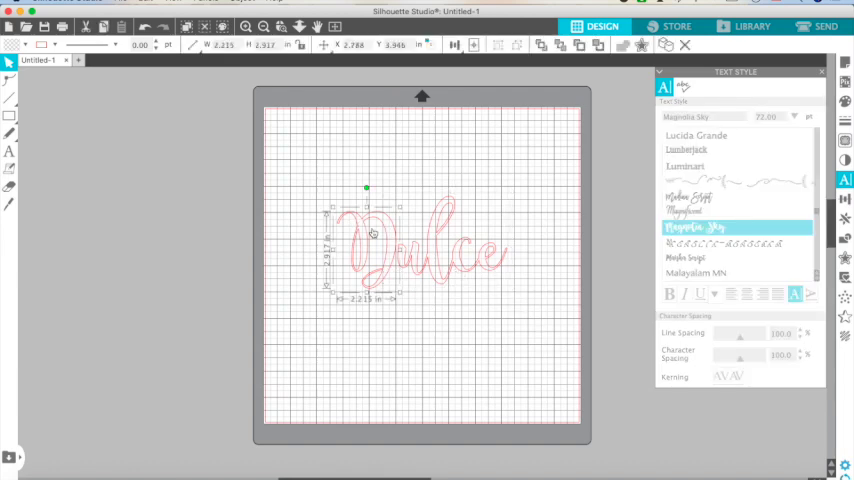
click(420, 300)
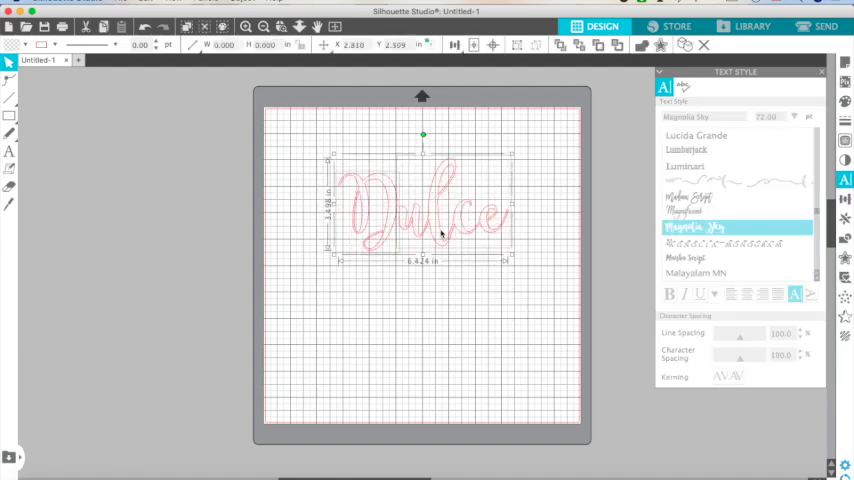
click(426, 230)
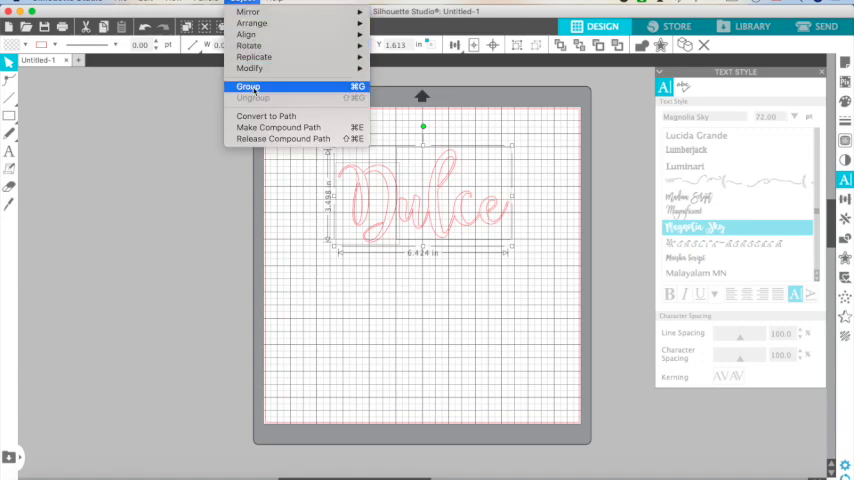
Group the Dulce letter pieces into one object via Object > Group.
click(248, 87)
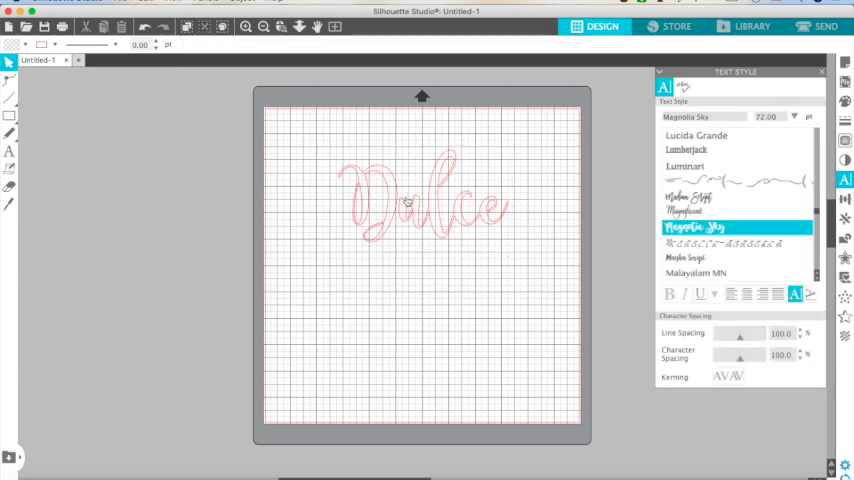